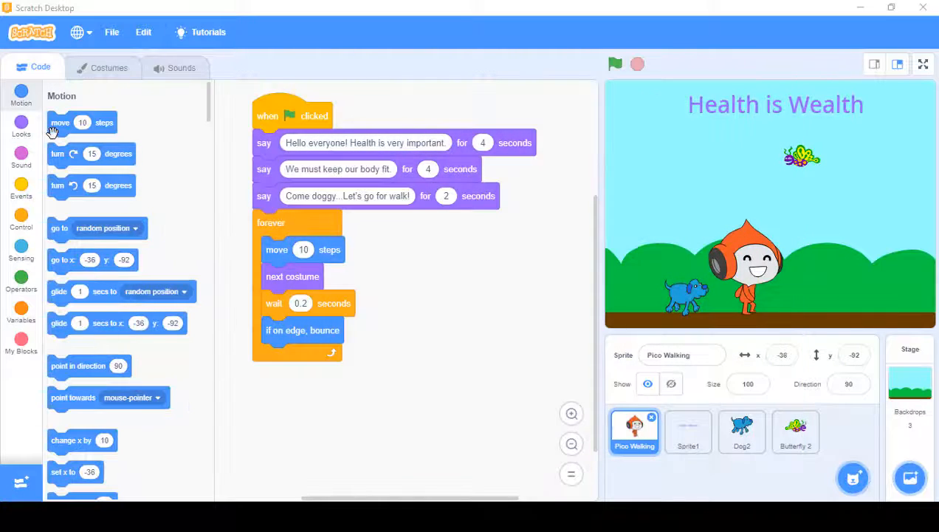
Start saving the Health is Wealth project to the computer via the File menu
click(113, 33)
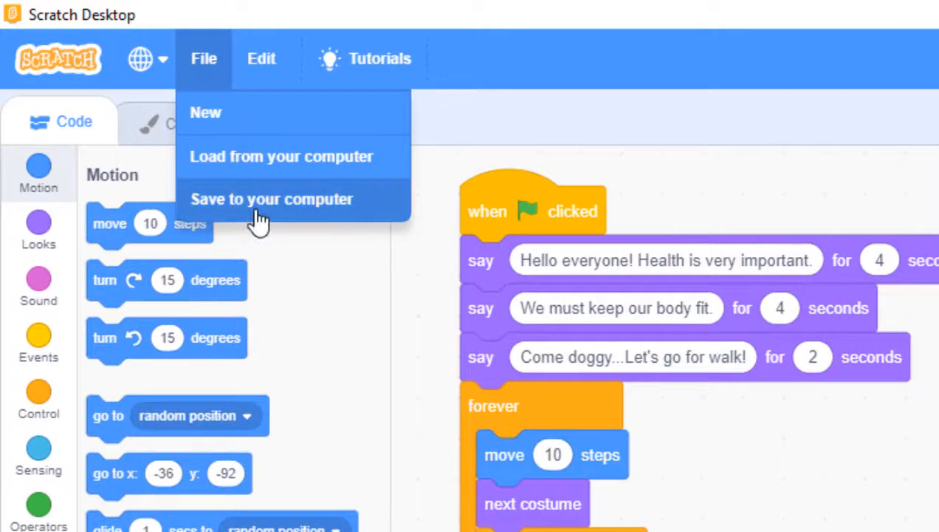
click(272, 198)
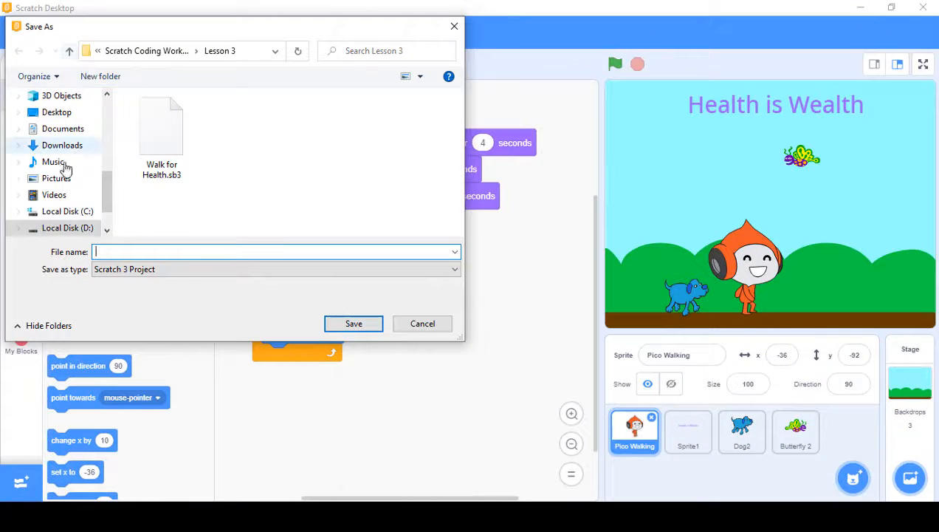
Save the project to the Desktop with the file name PicoWalking
scroll(down, 3)
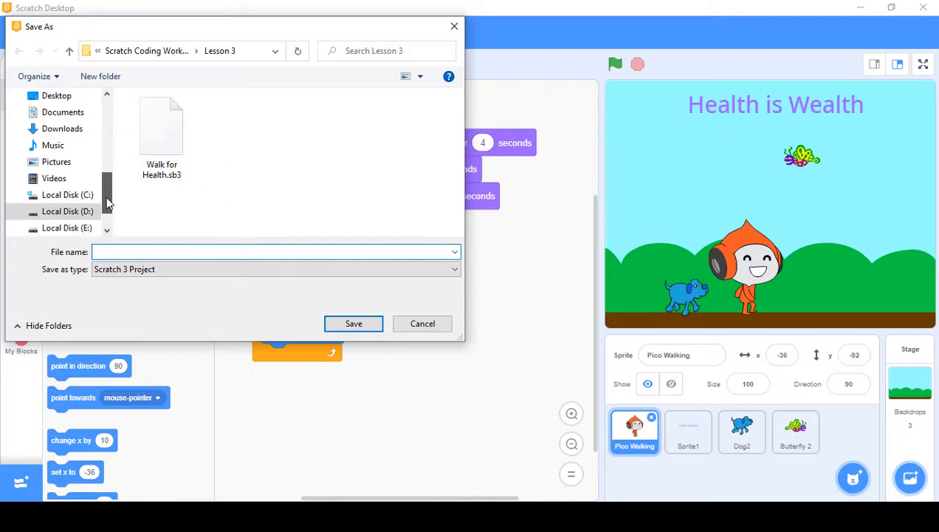
click(56, 94)
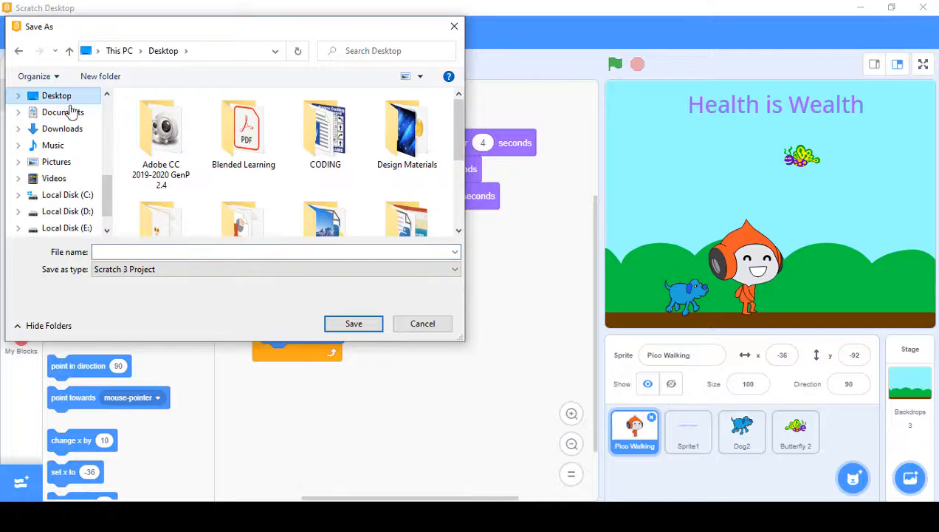
scroll(down, 3)
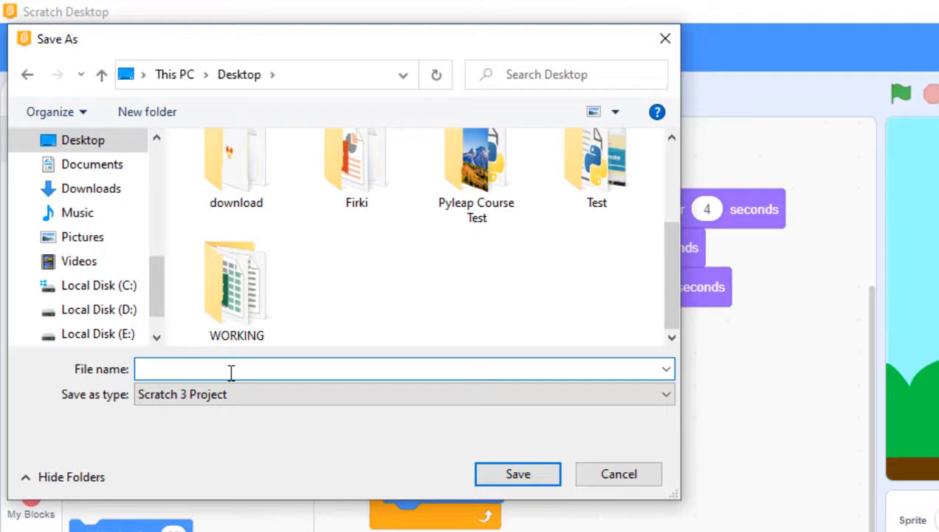
text(Pico)
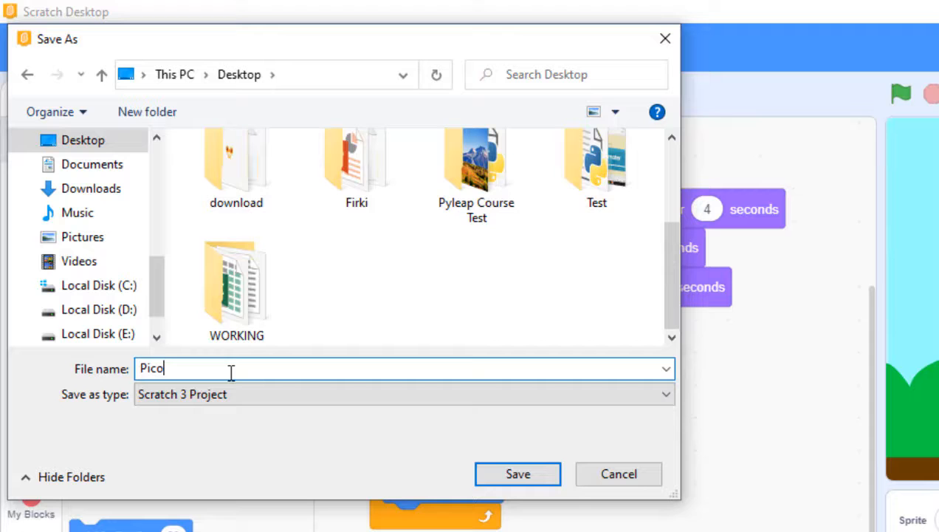
text(Walking)
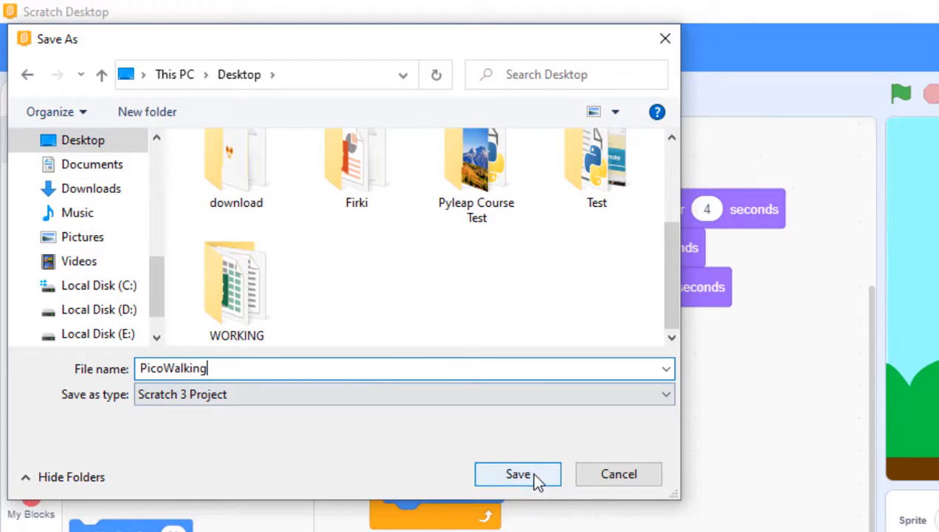
click(517, 472)
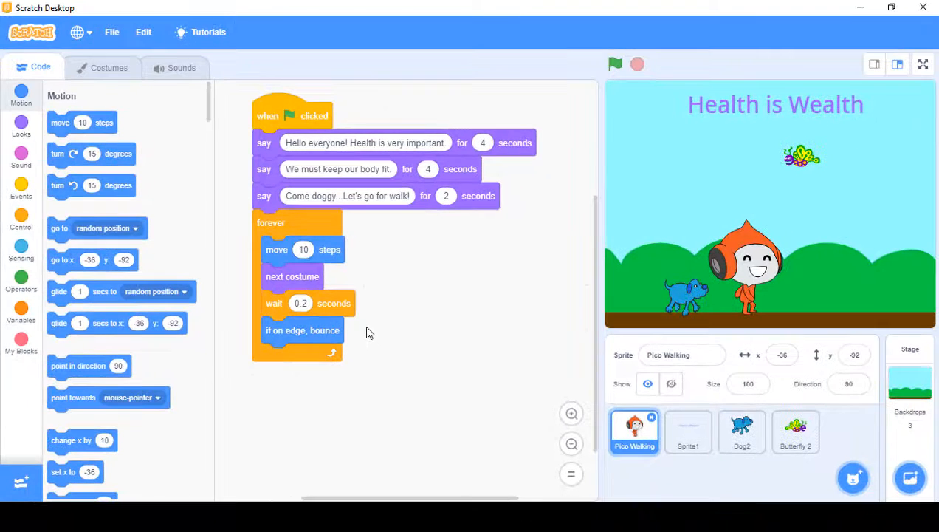
mouse_move(392, 387)
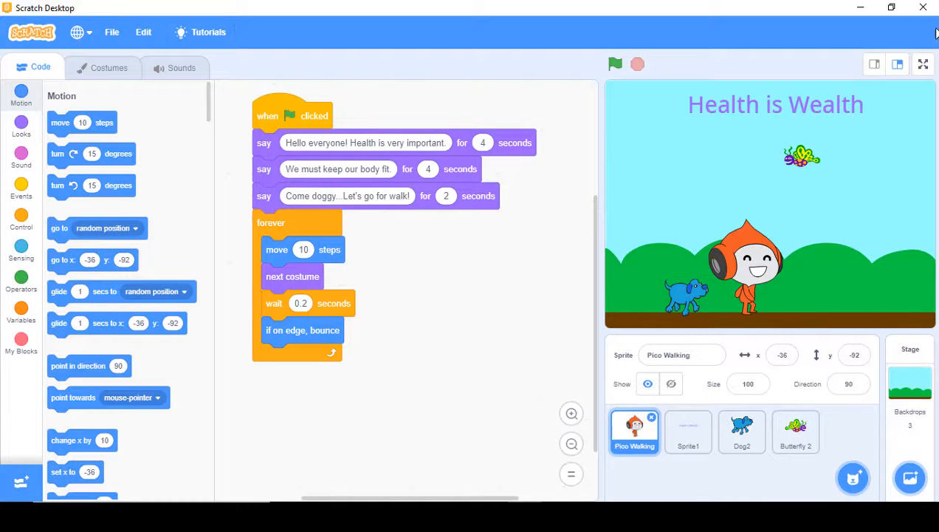
Close Scratch Desktop and confirm Leave in the 'Leave Scratch?' prompt
click(923, 7)
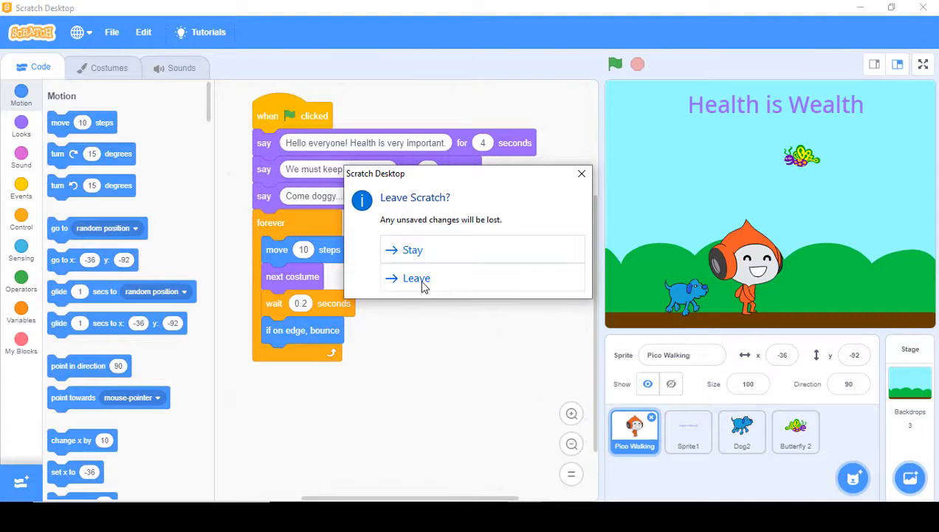
click(417, 278)
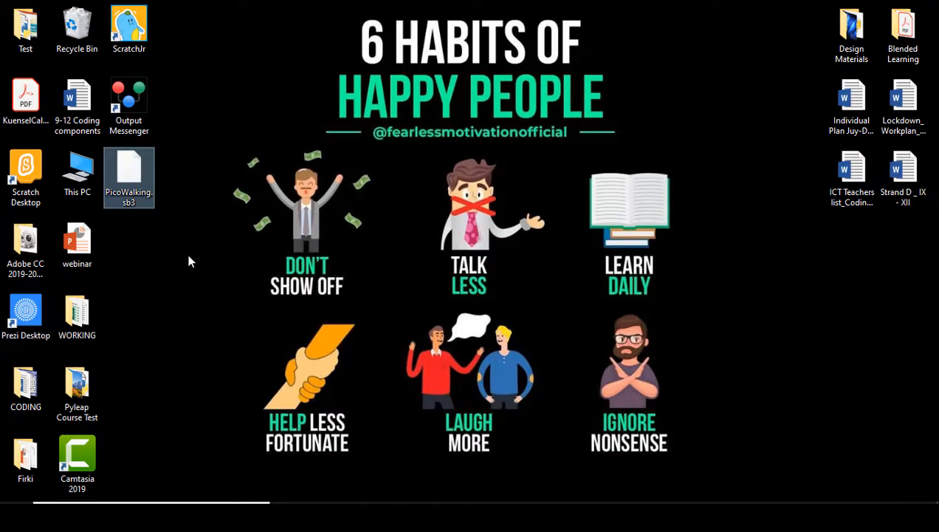
mouse_move(175, 223)
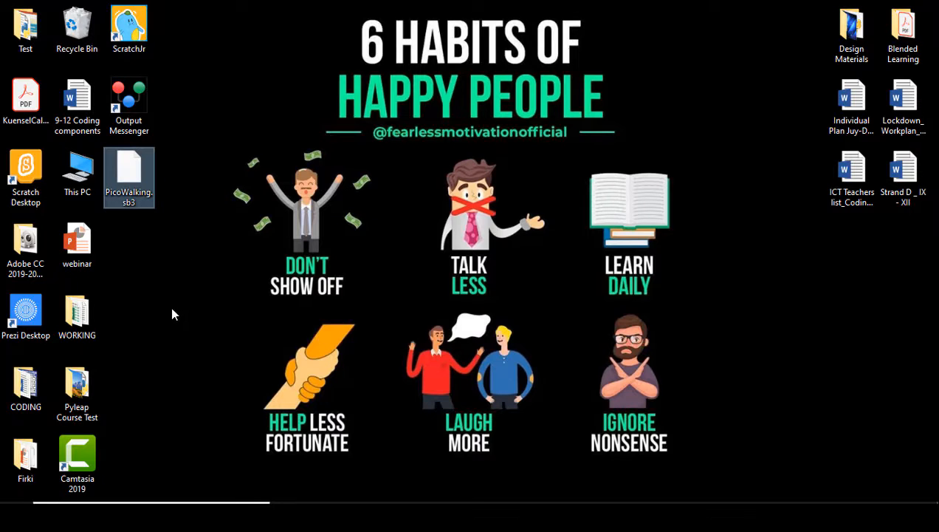
click(128, 177)
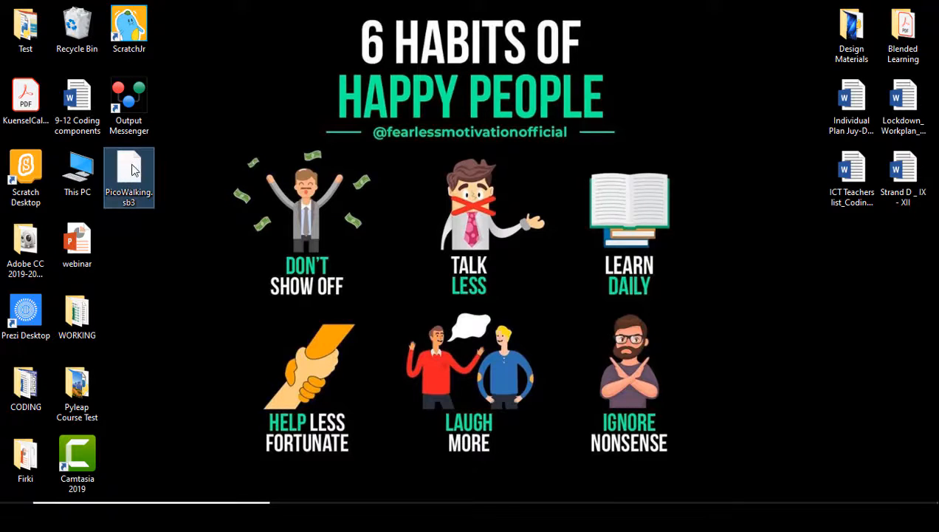
right_click(130, 170)
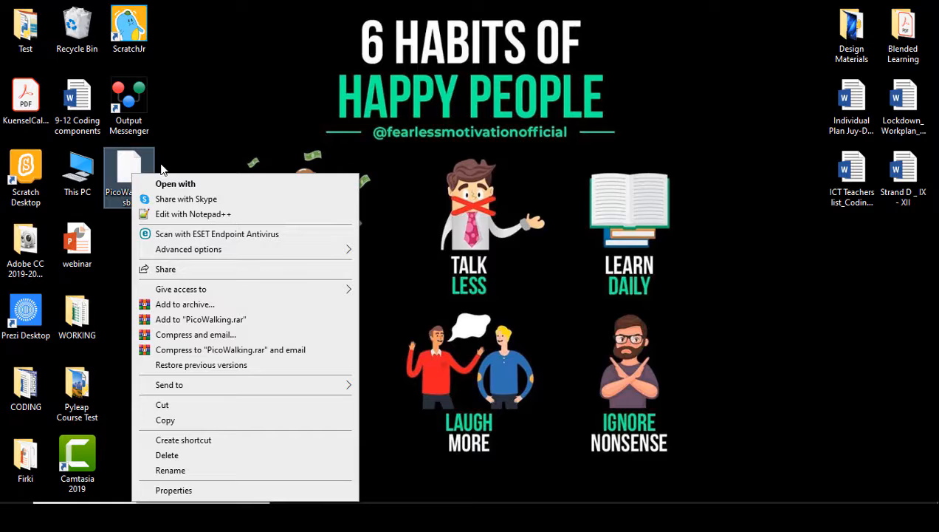
mouse_move(131, 163)
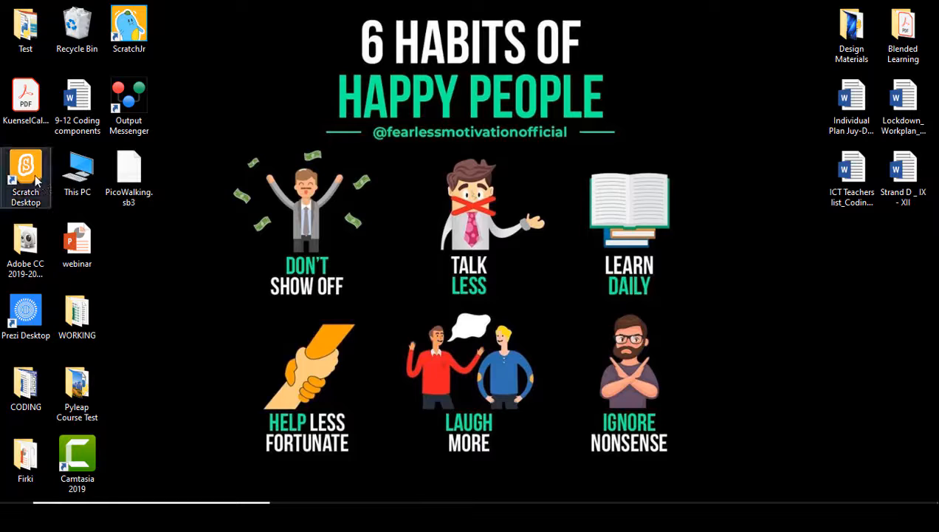
mouse_move(27, 165)
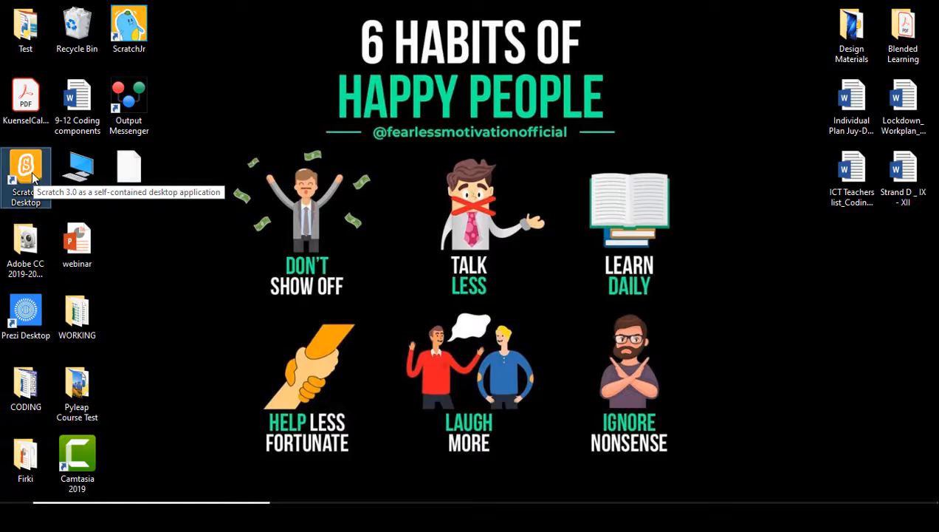
Relaunch Scratch Desktop and choose 'Load from your computer' in the File menu
double_click(25, 165)
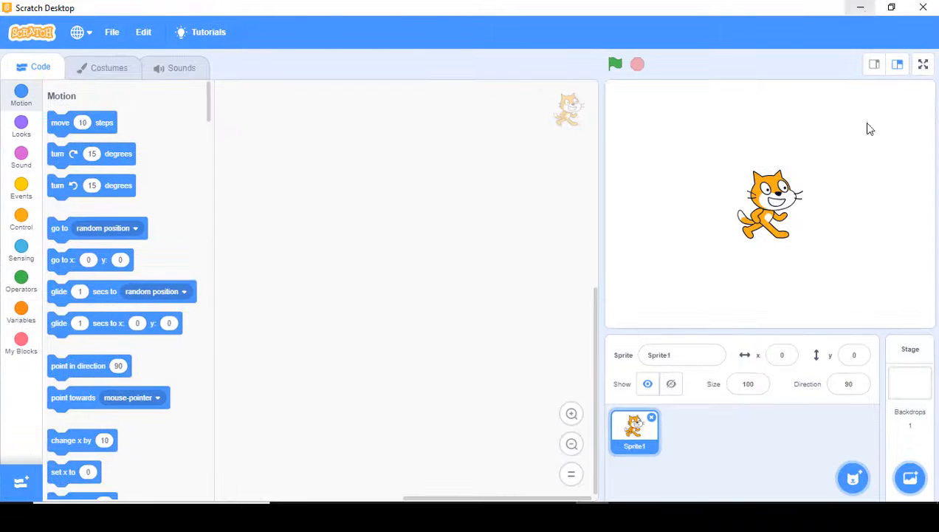
click(113, 33)
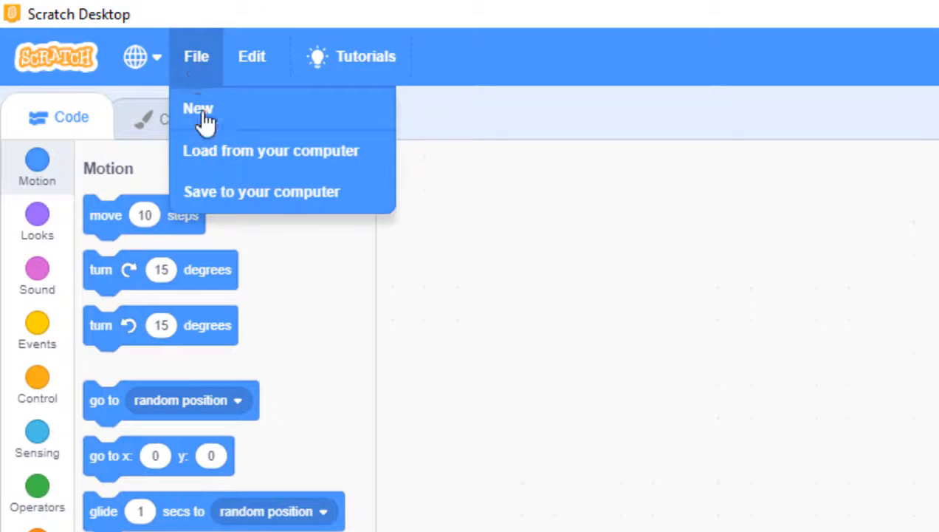
click(272, 151)
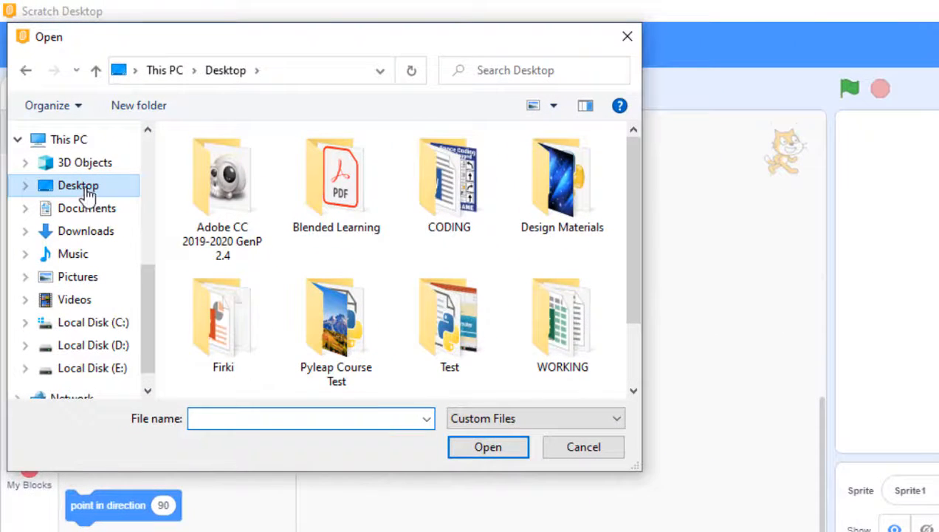
Load PicoWalking.sb3 from the Desktop, restoring the Health is Wealth scene and scripts
scroll(down, 3)
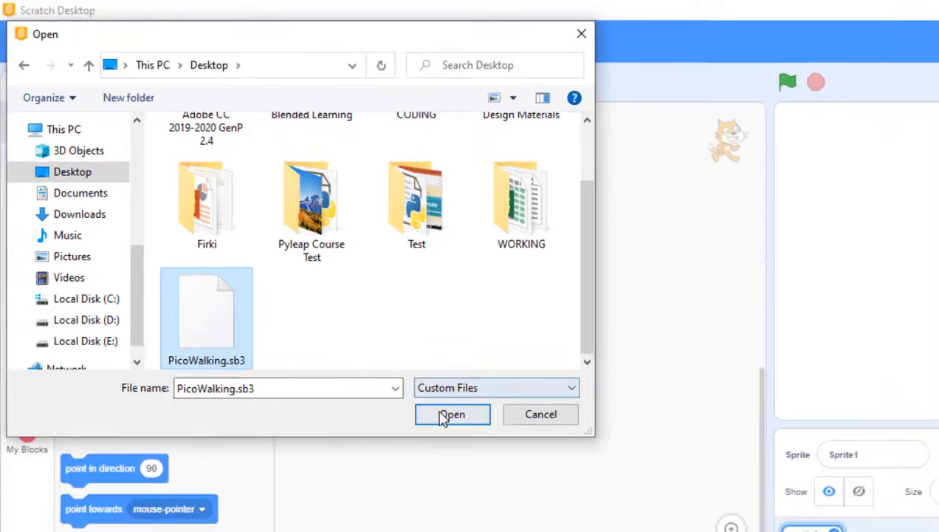
click(452, 413)
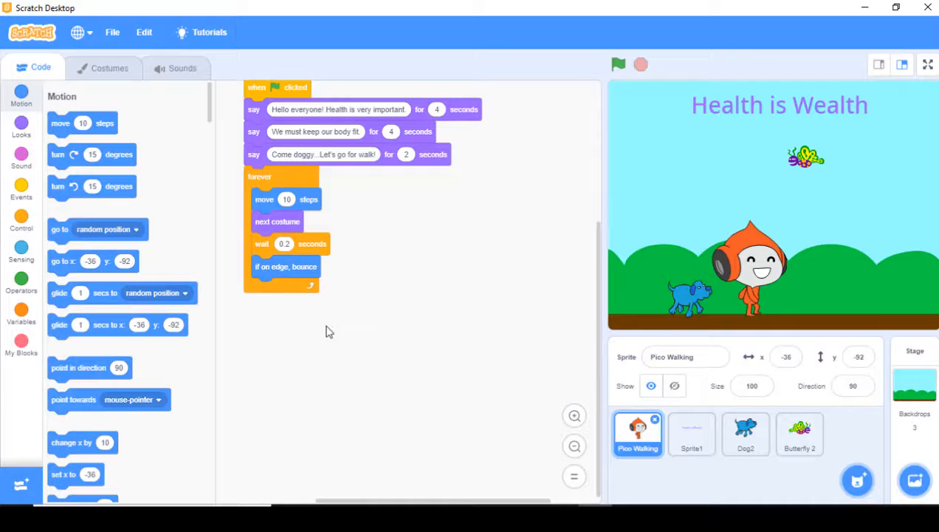